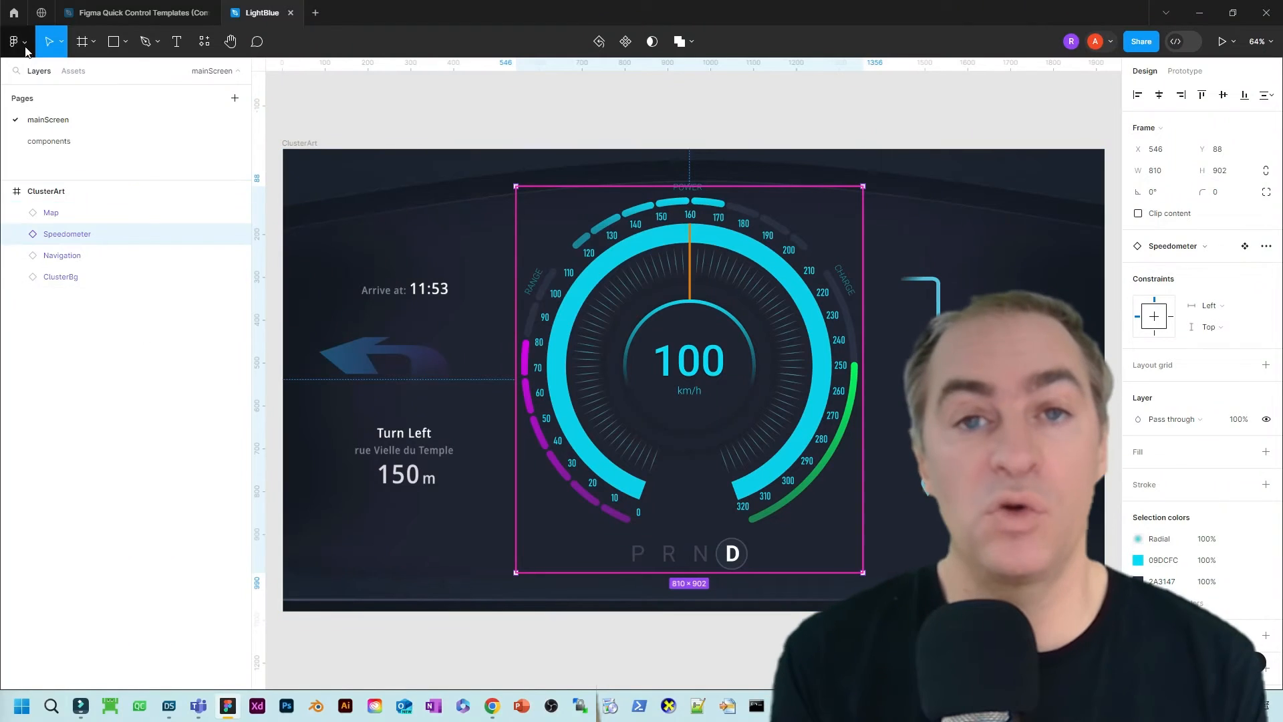
Export the Speedometer cluster design from Figma using the Qt Bridge for Figma plugin
click(14, 41)
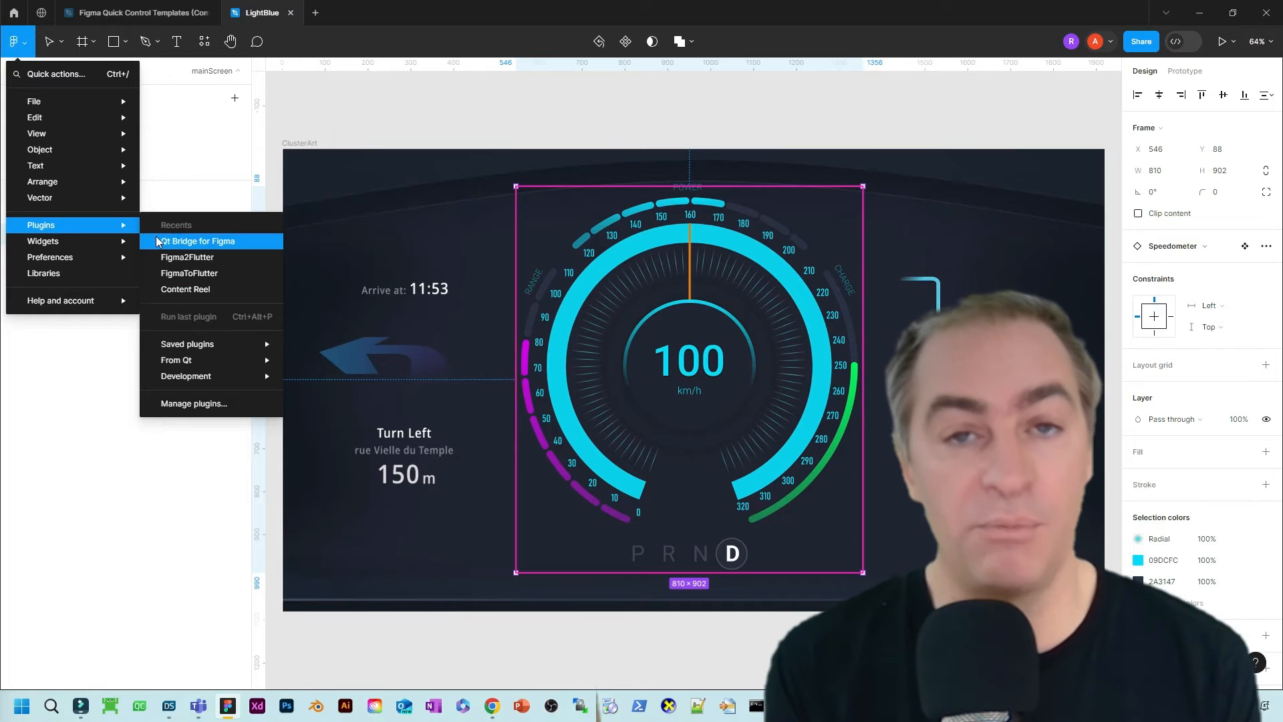
click(197, 241)
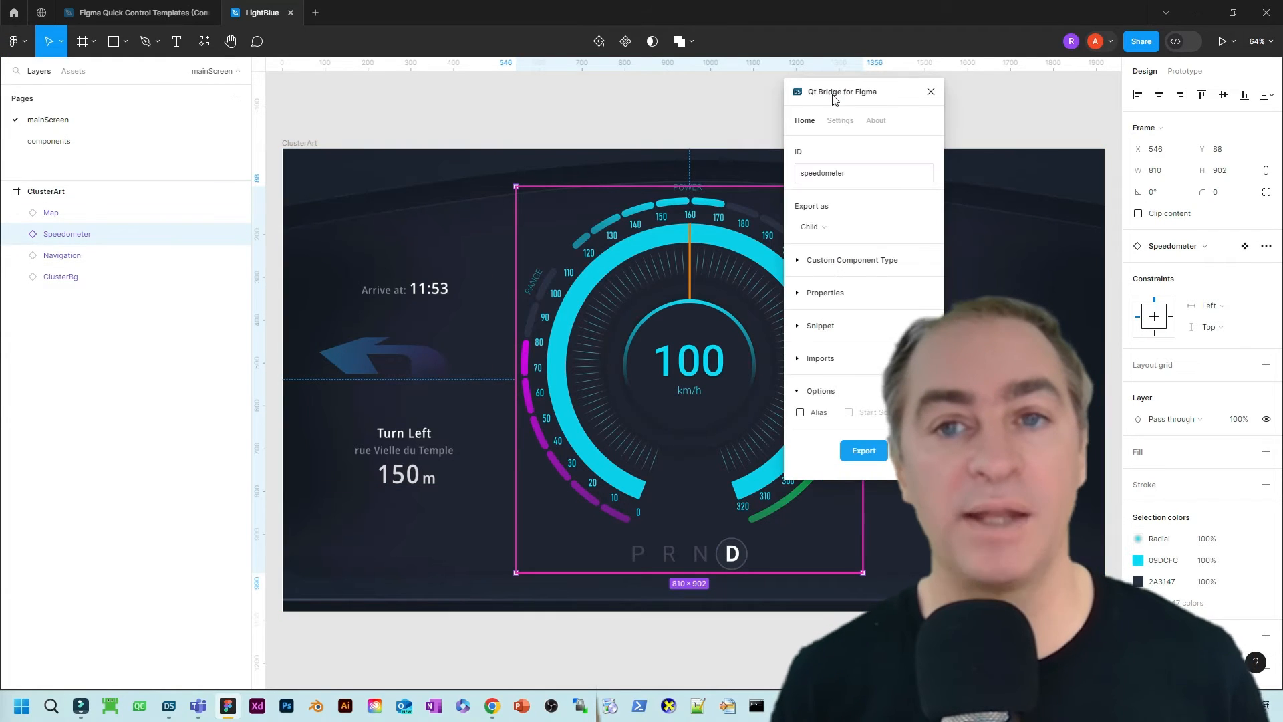
click(864, 450)
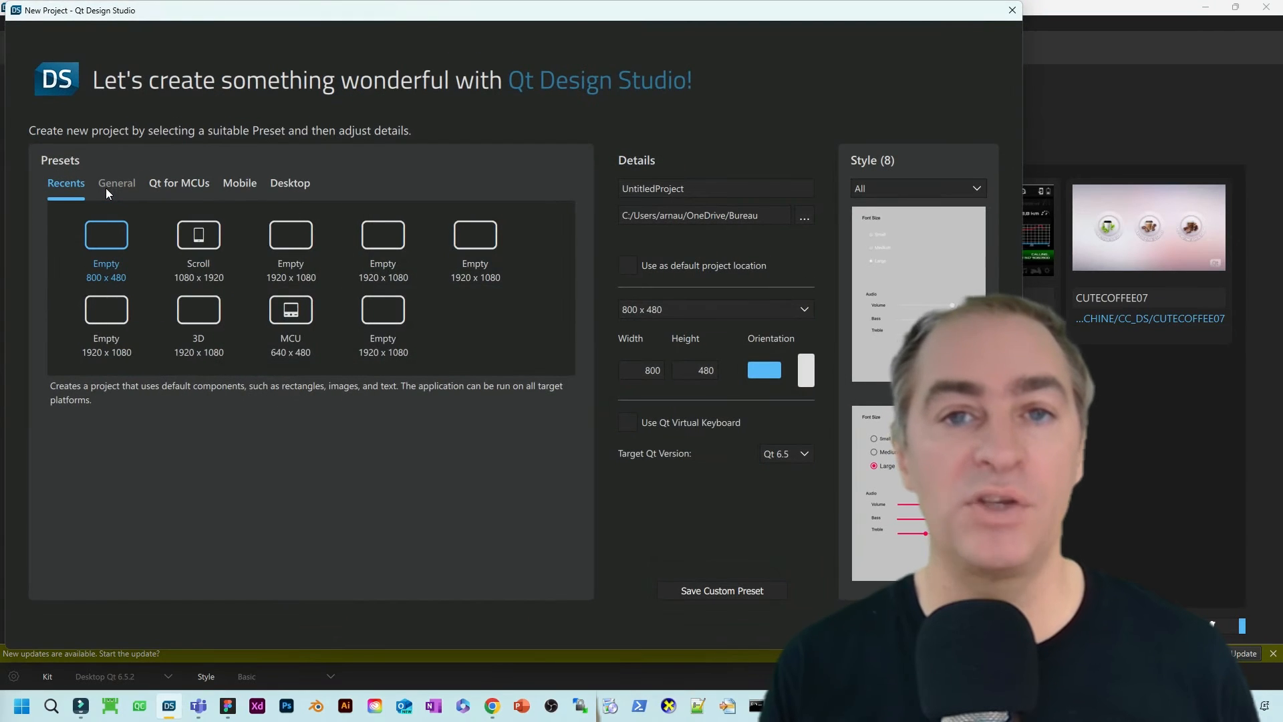
Create an Empty project and import the Qt Bridge LightBlue cluster export through Assets
click(116, 182)
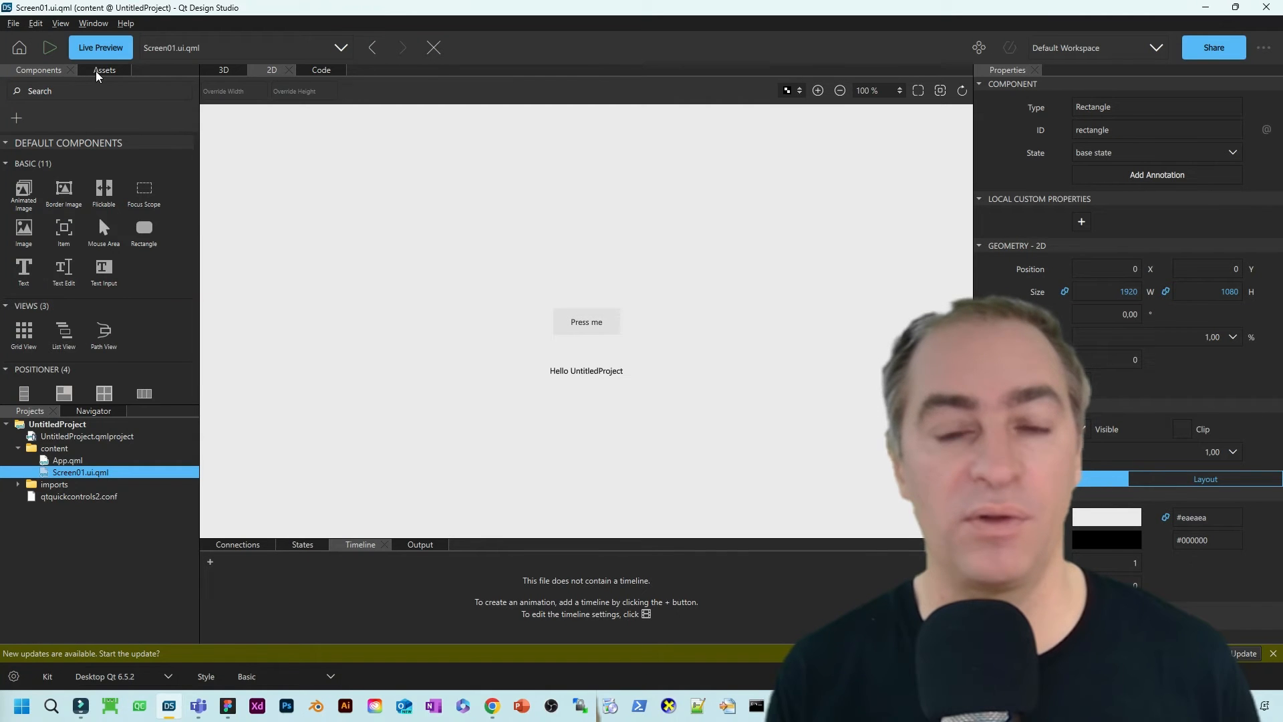
click(104, 69)
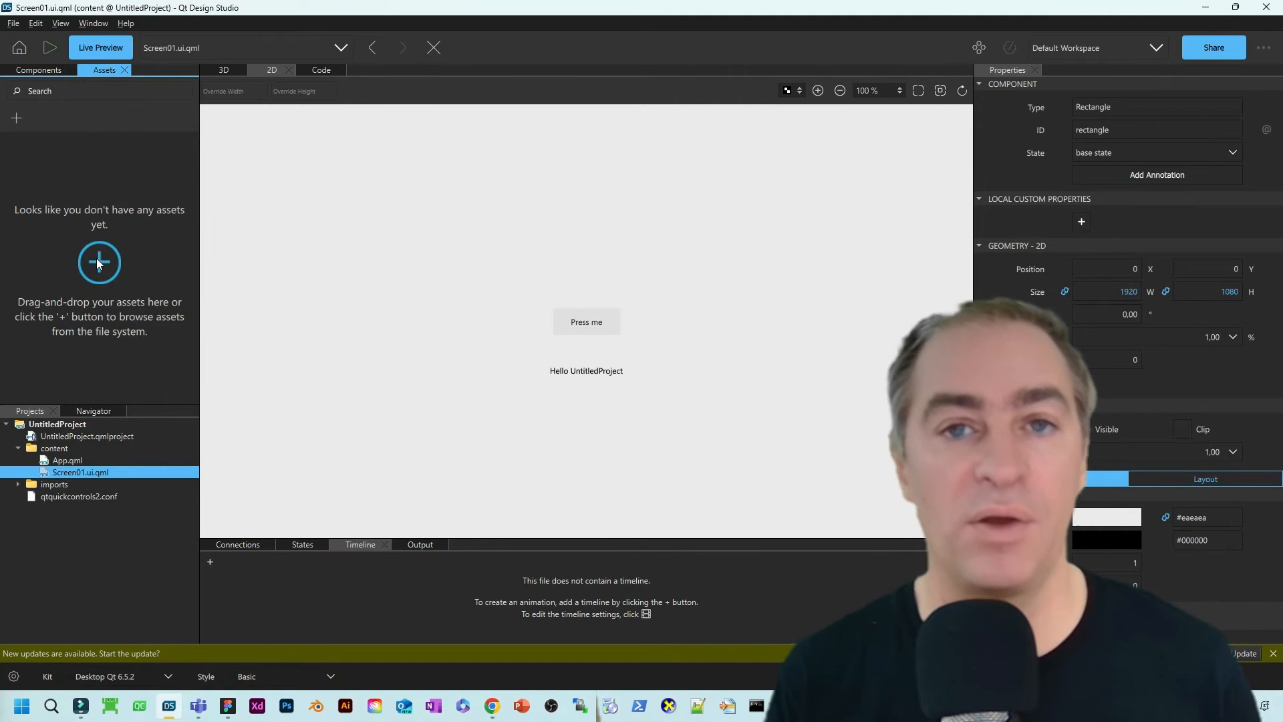
click(99, 262)
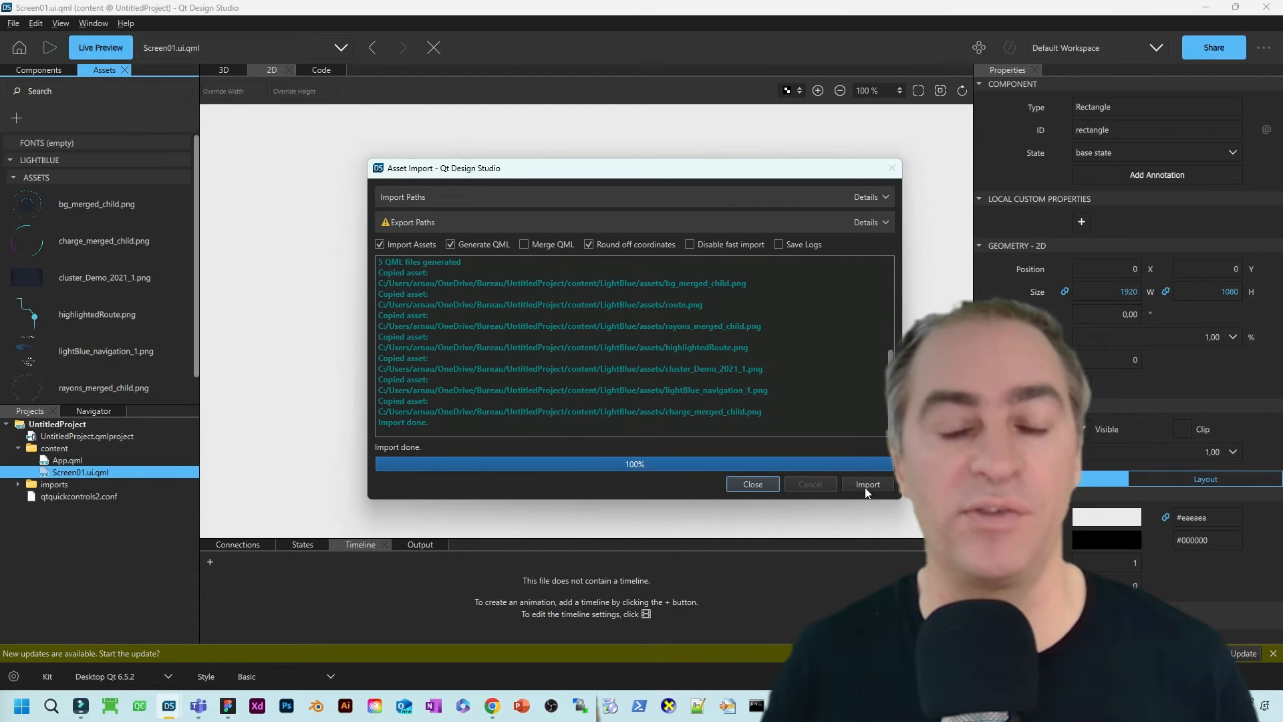
click(751, 484)
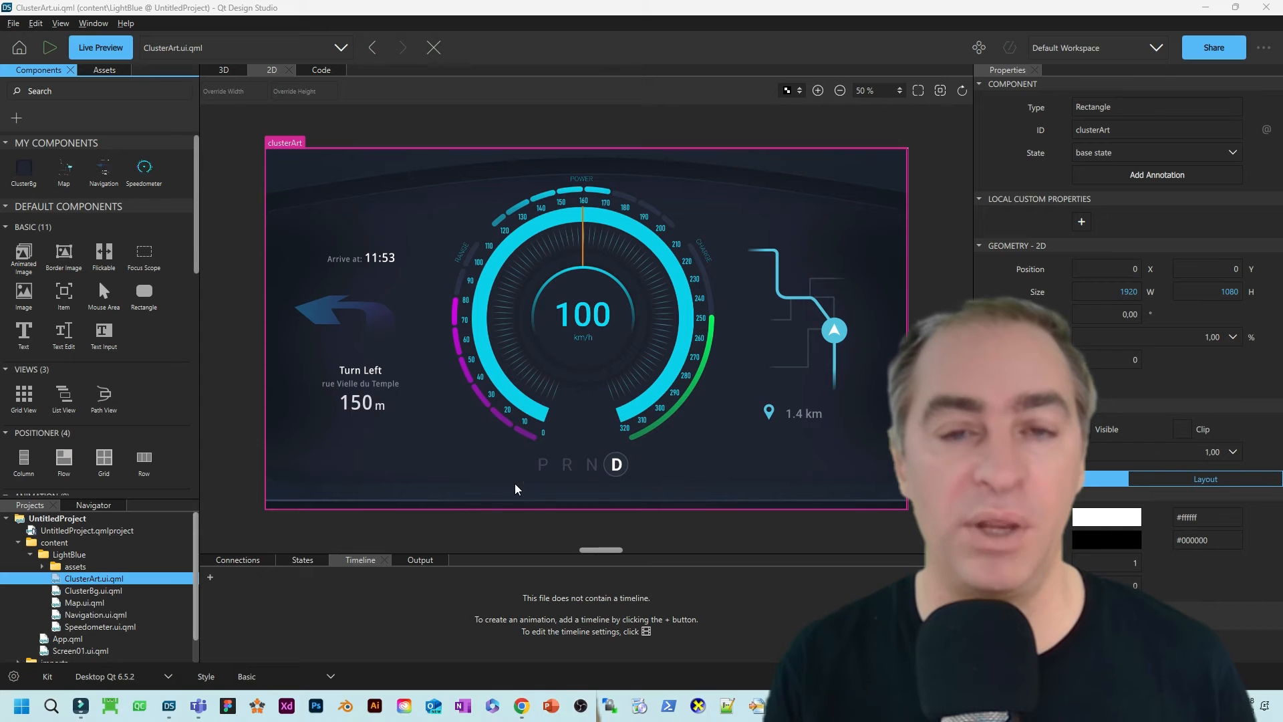
Select the speedometer in ClusterArt, view its QML code, and open Speedometer.ui.qml via Edit Component
click(581, 319)
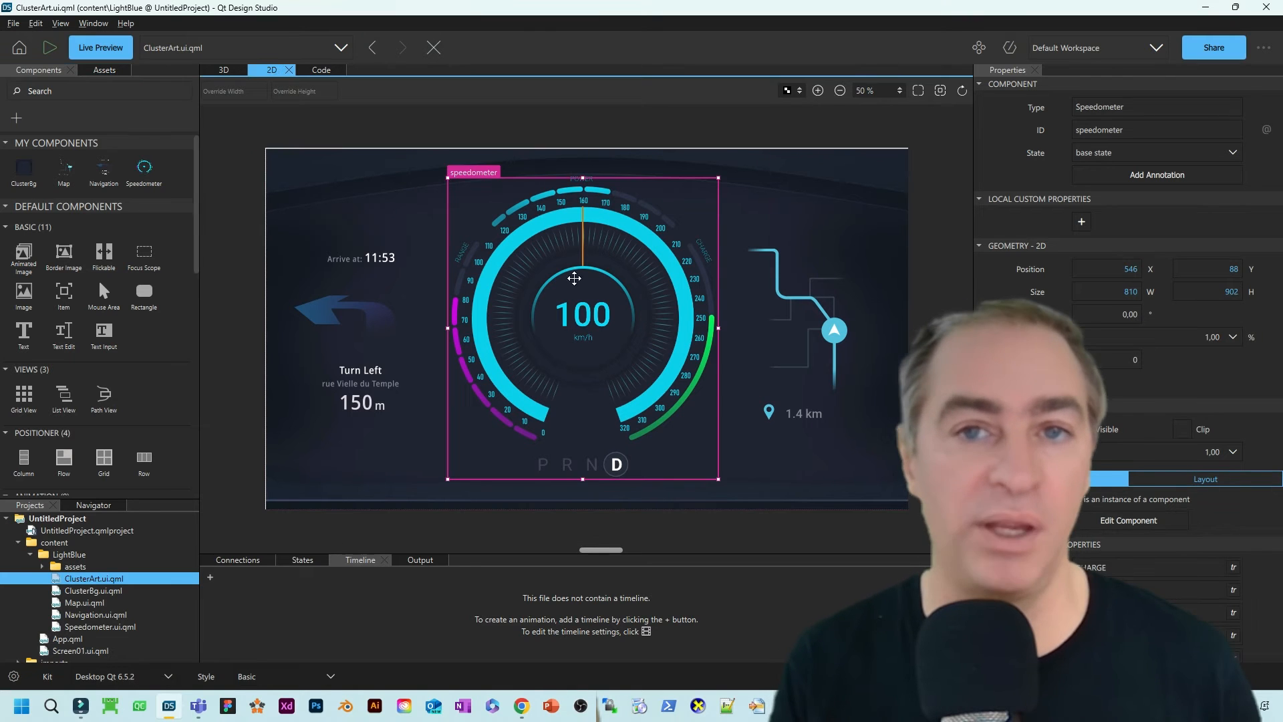
click(321, 70)
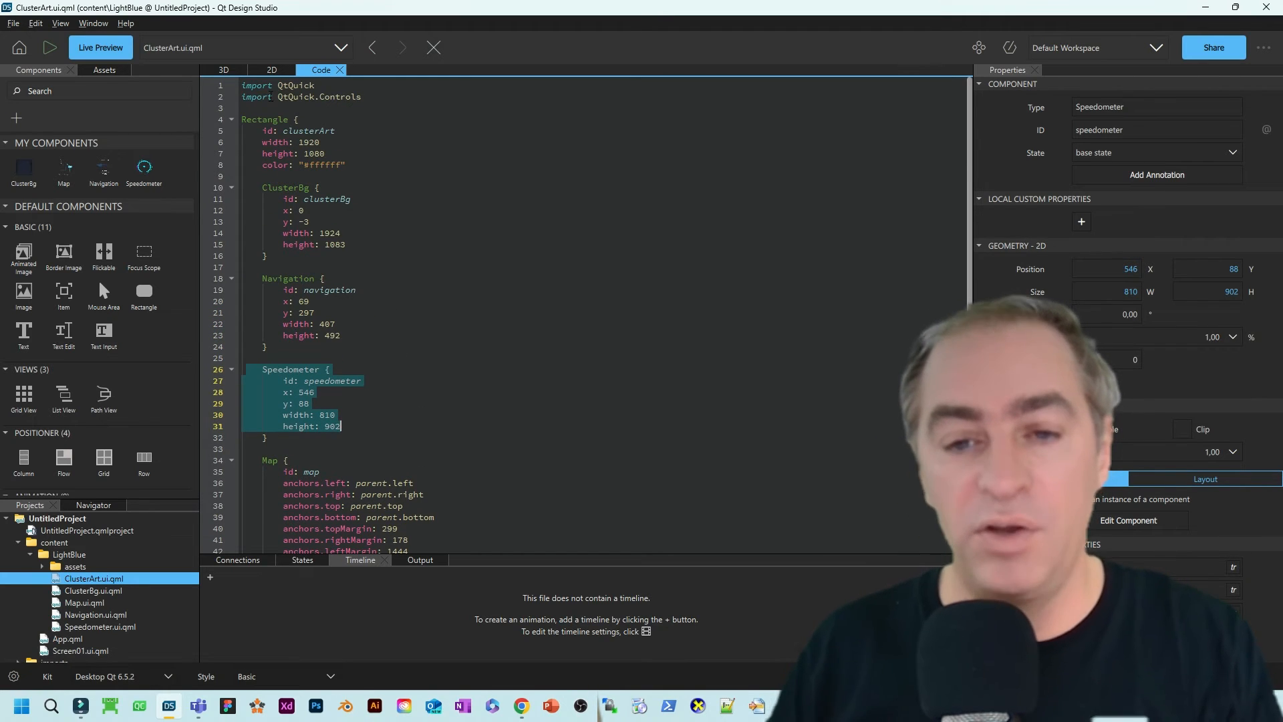
click(272, 69)
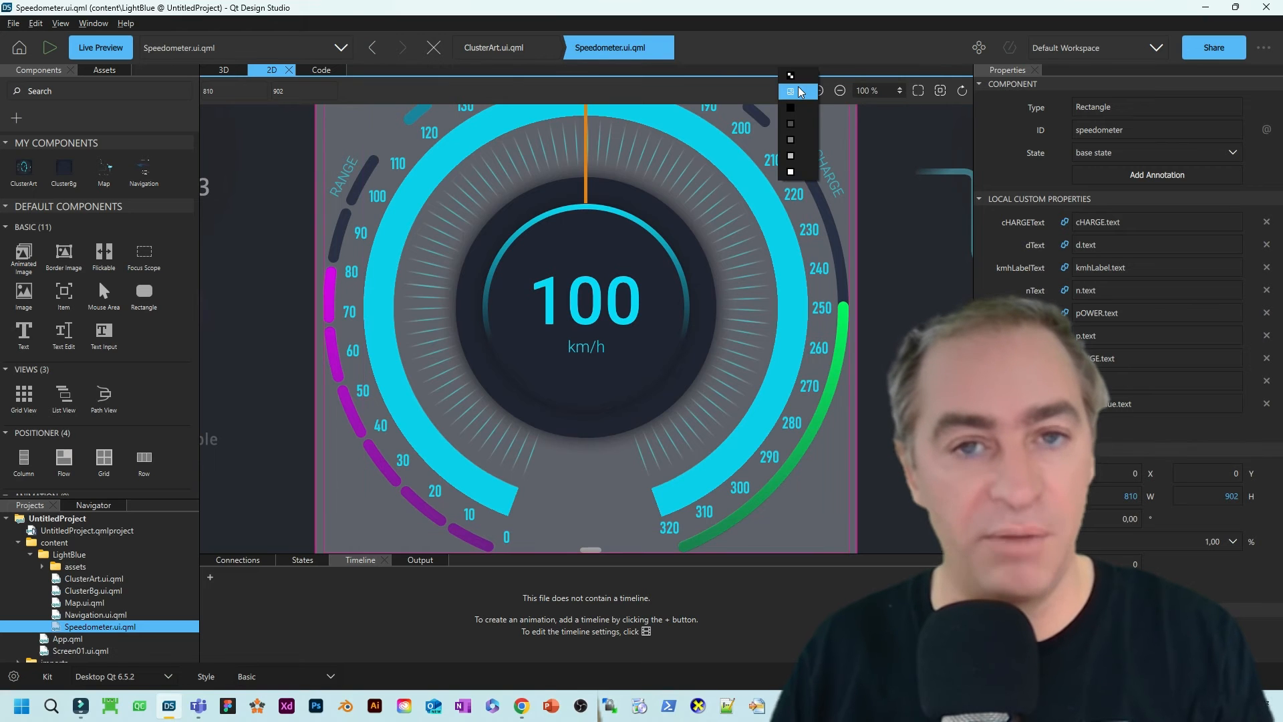
Set the canvas background to black and scroll through the Speedometer's QML code
click(790, 90)
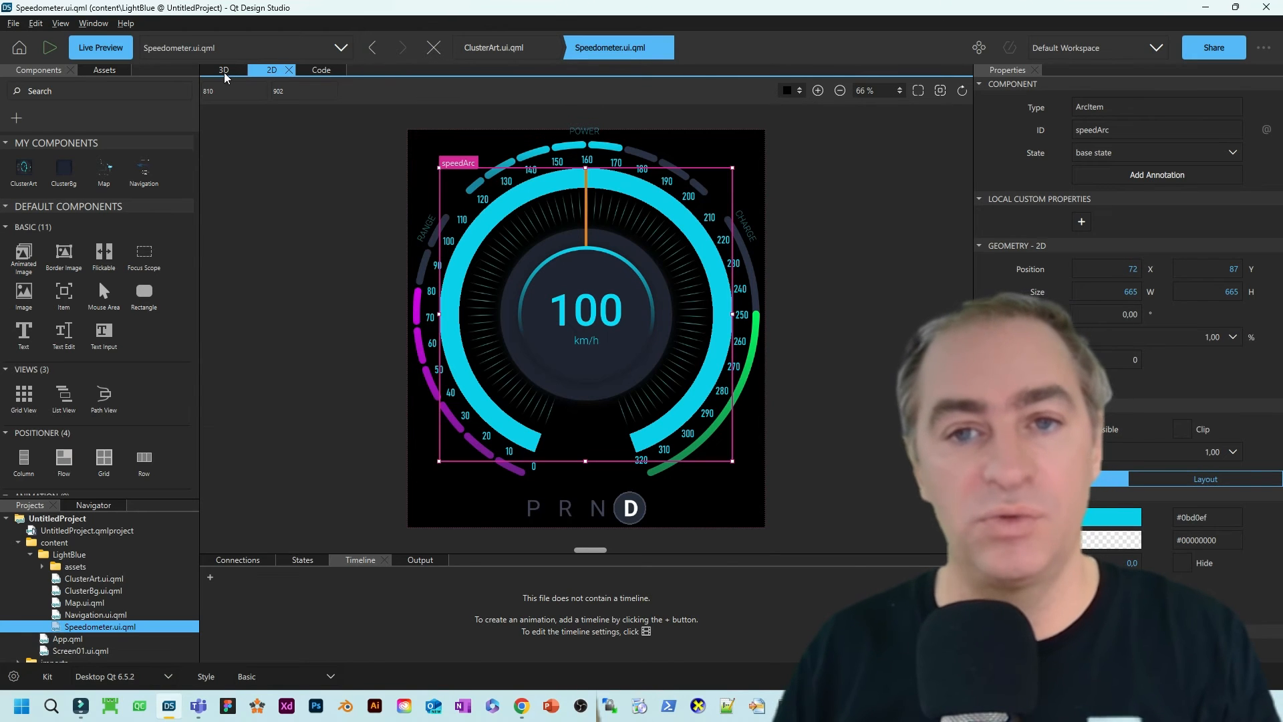
click(321, 70)
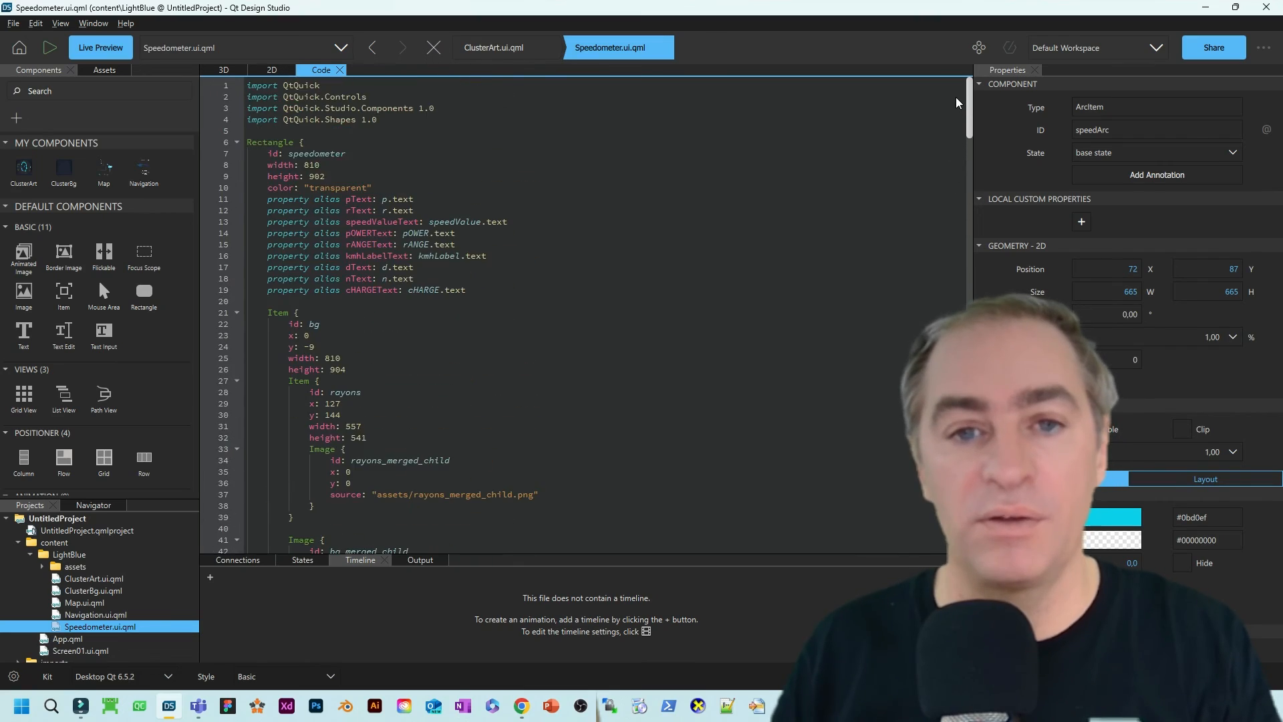
scroll(down, 3)
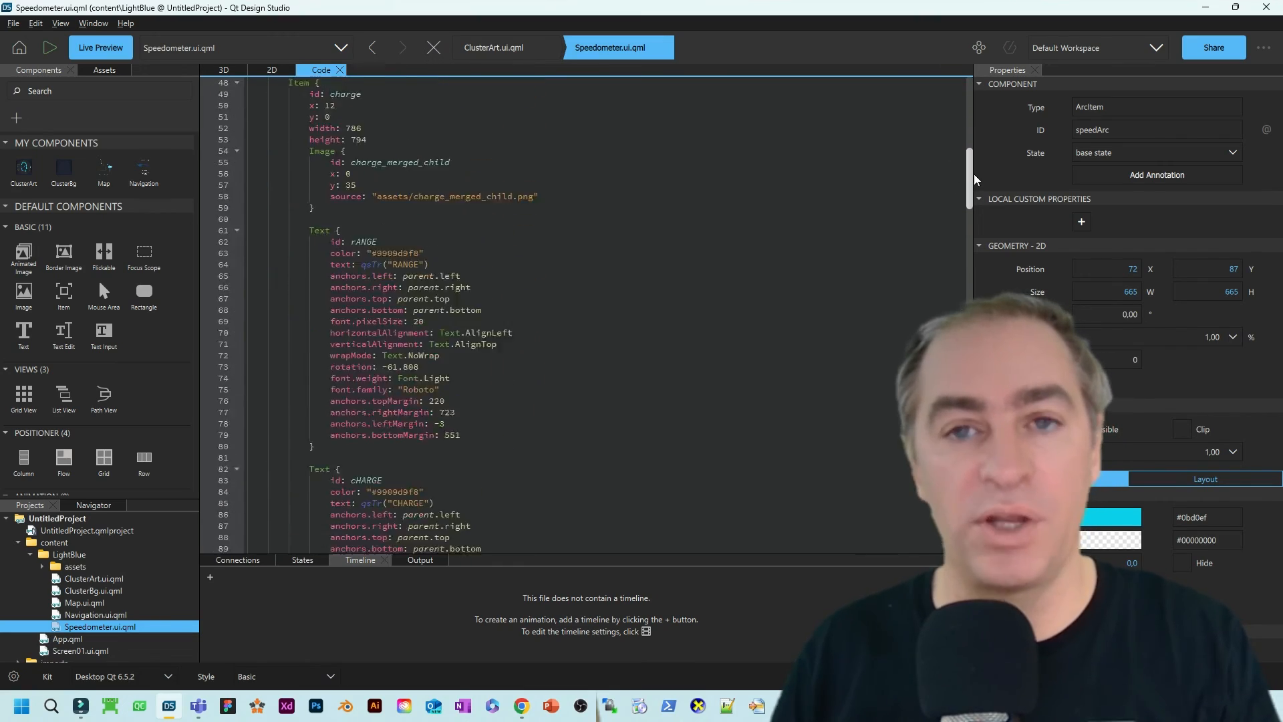
scroll(down, 3)
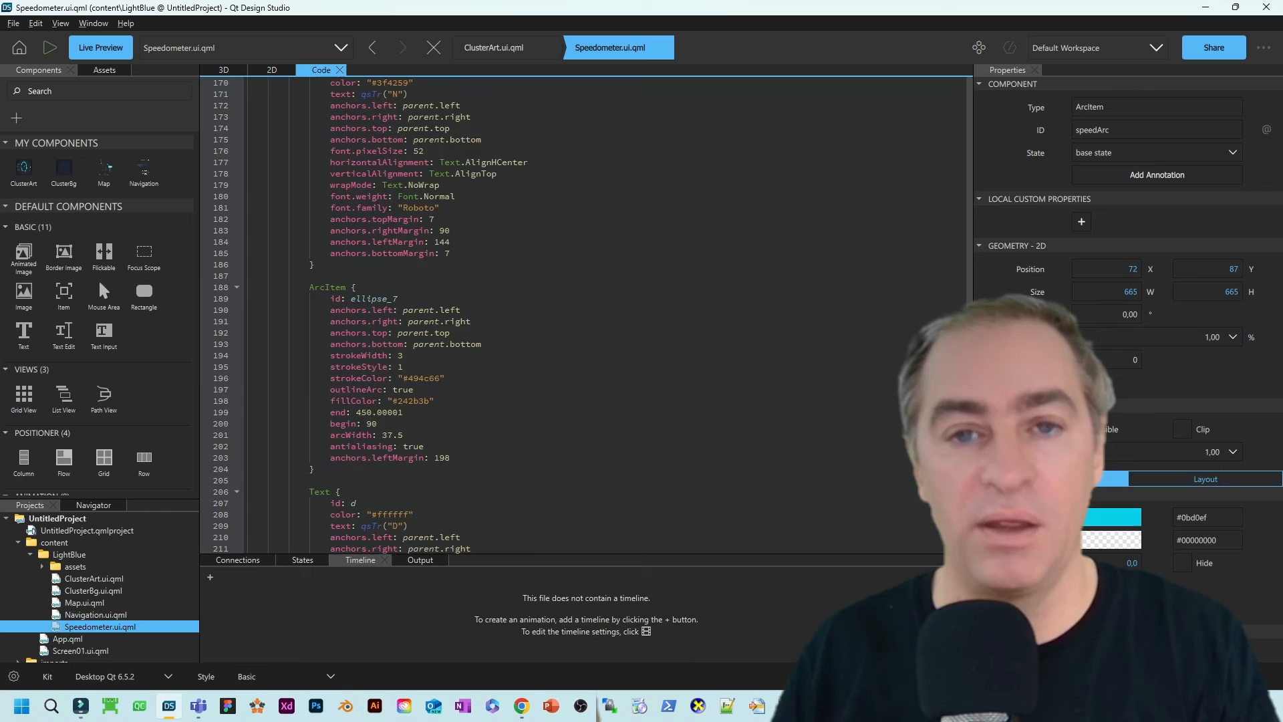
scroll(down, 3)
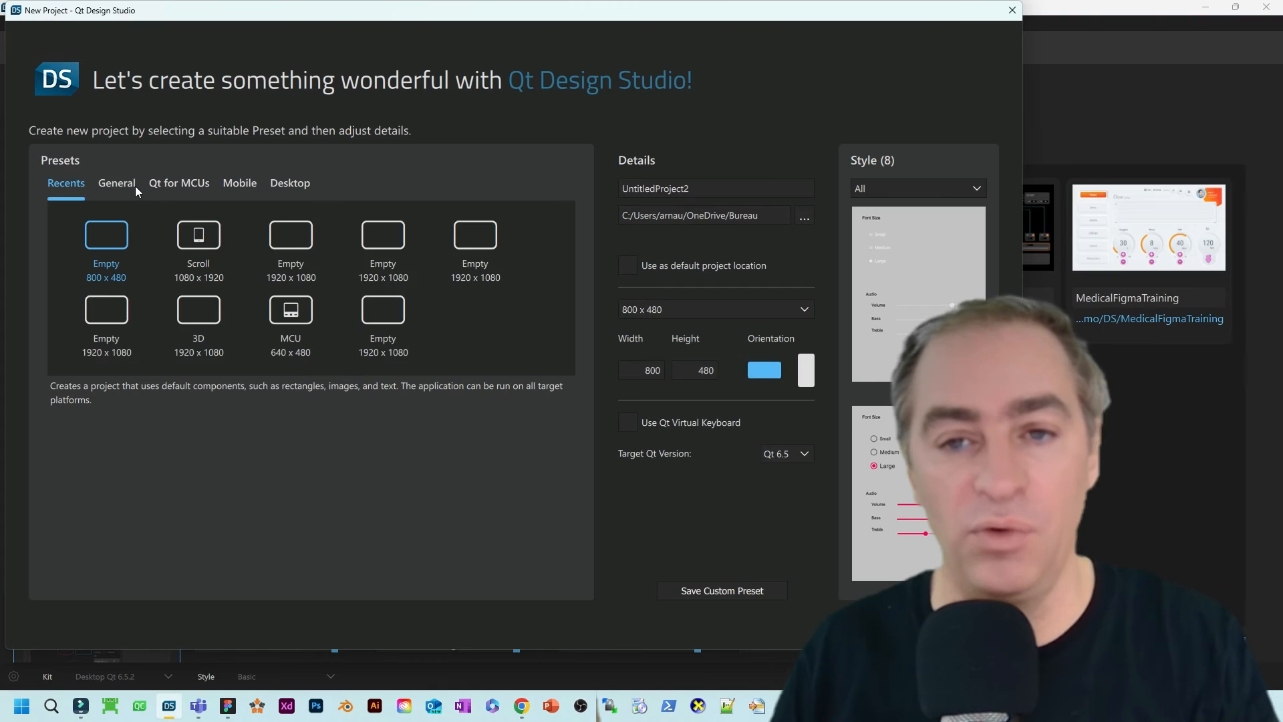
Create another Empty project, enlarge rectangle1 on the canvas, and fill it dark navy
click(116, 183)
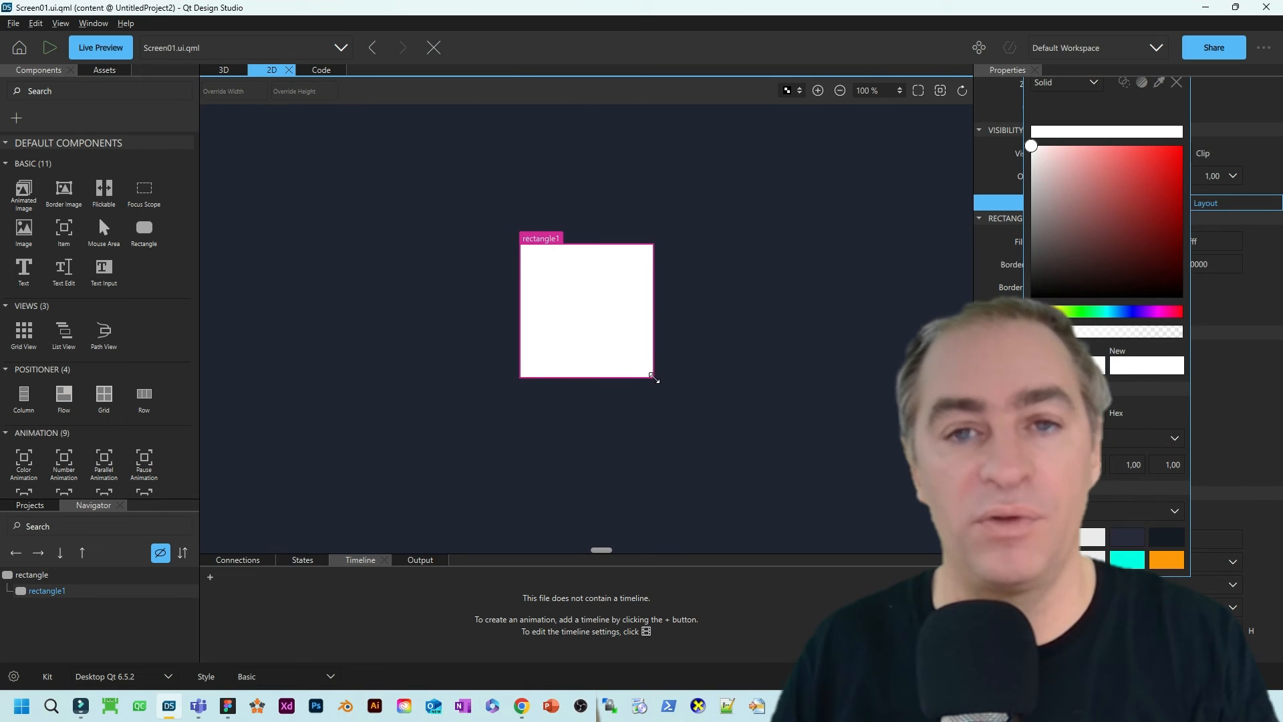
drag(653, 377, 736, 467)
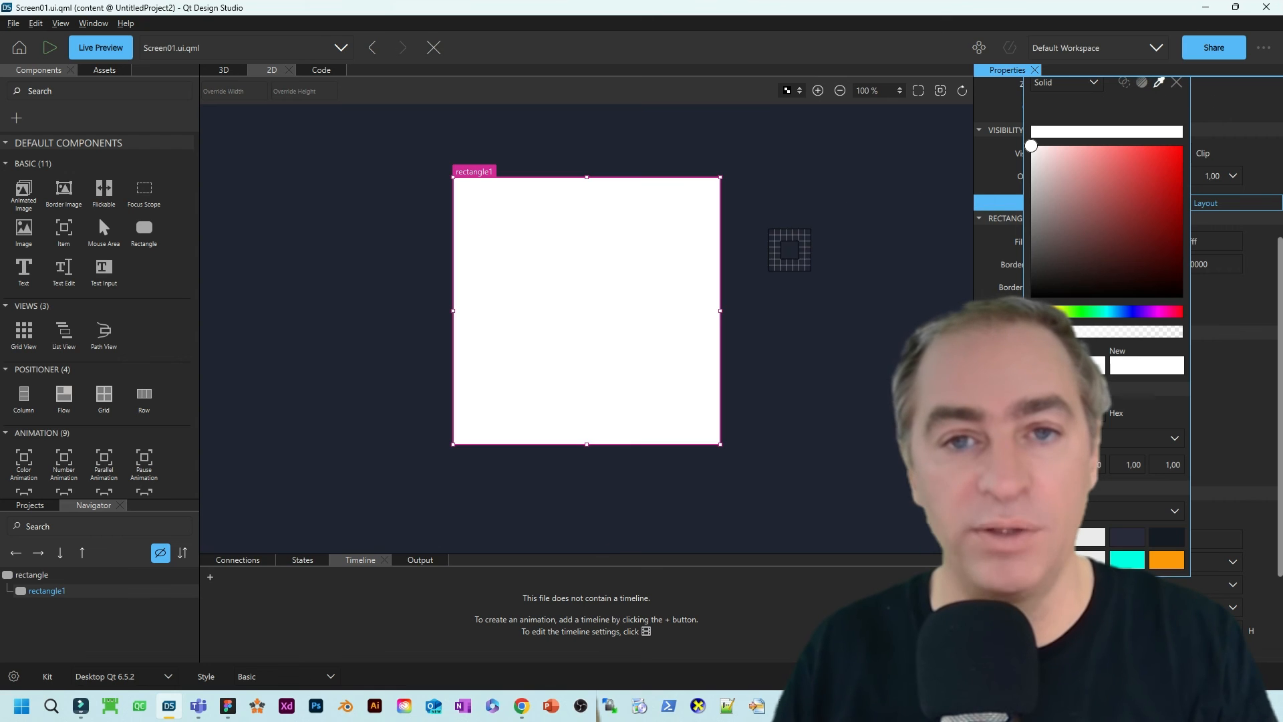
click(1082, 275)
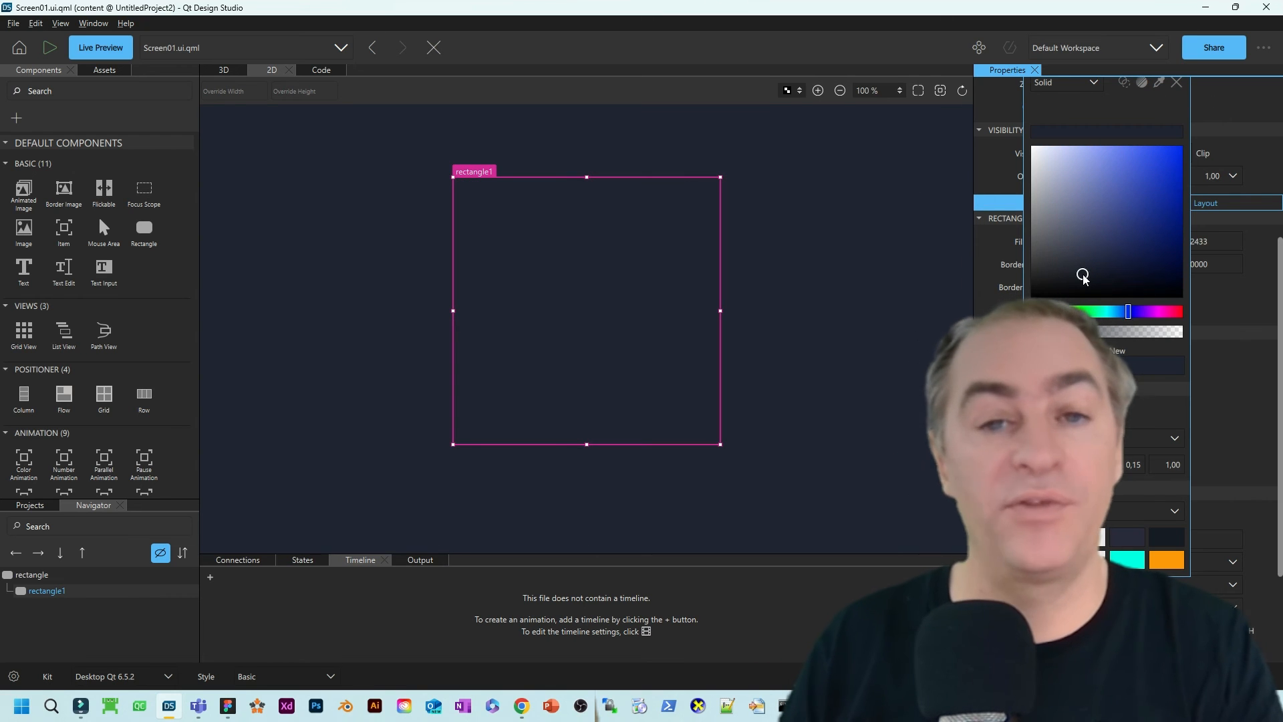